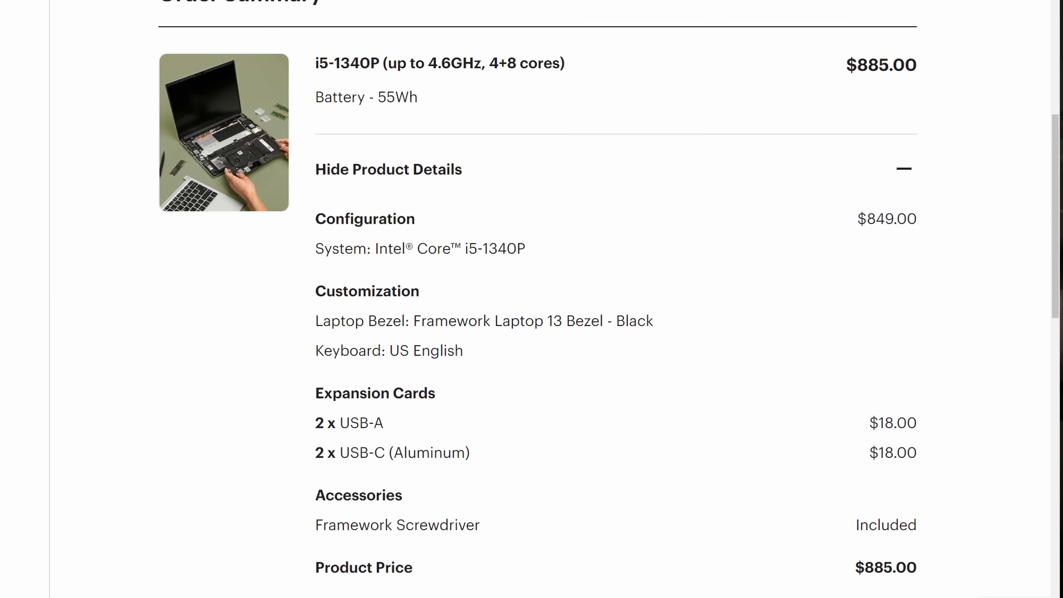
{"action": "scroll", "scroll_direction": "down", "scroll_amount": 3}
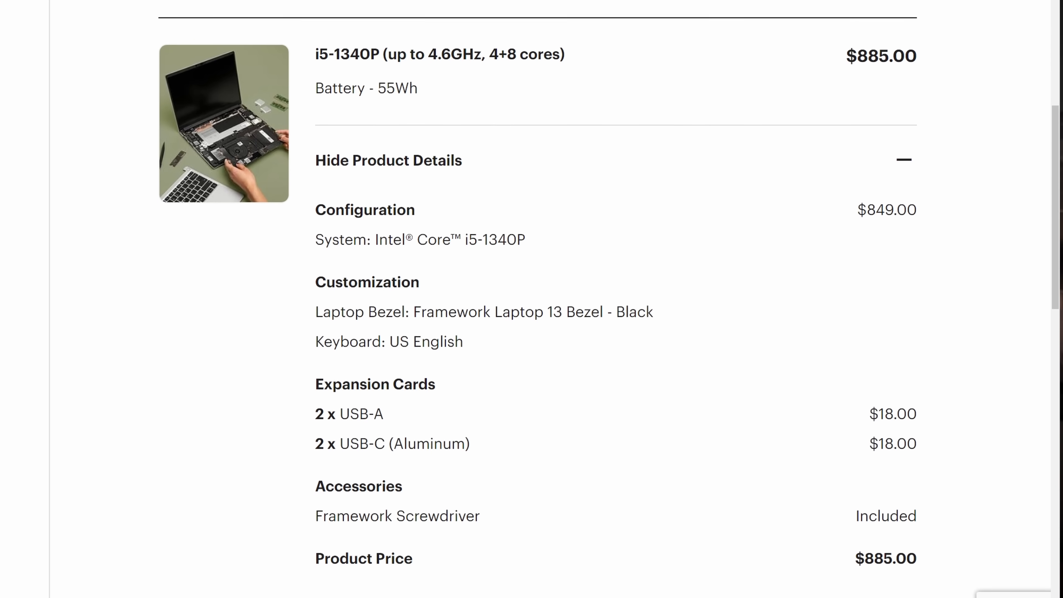